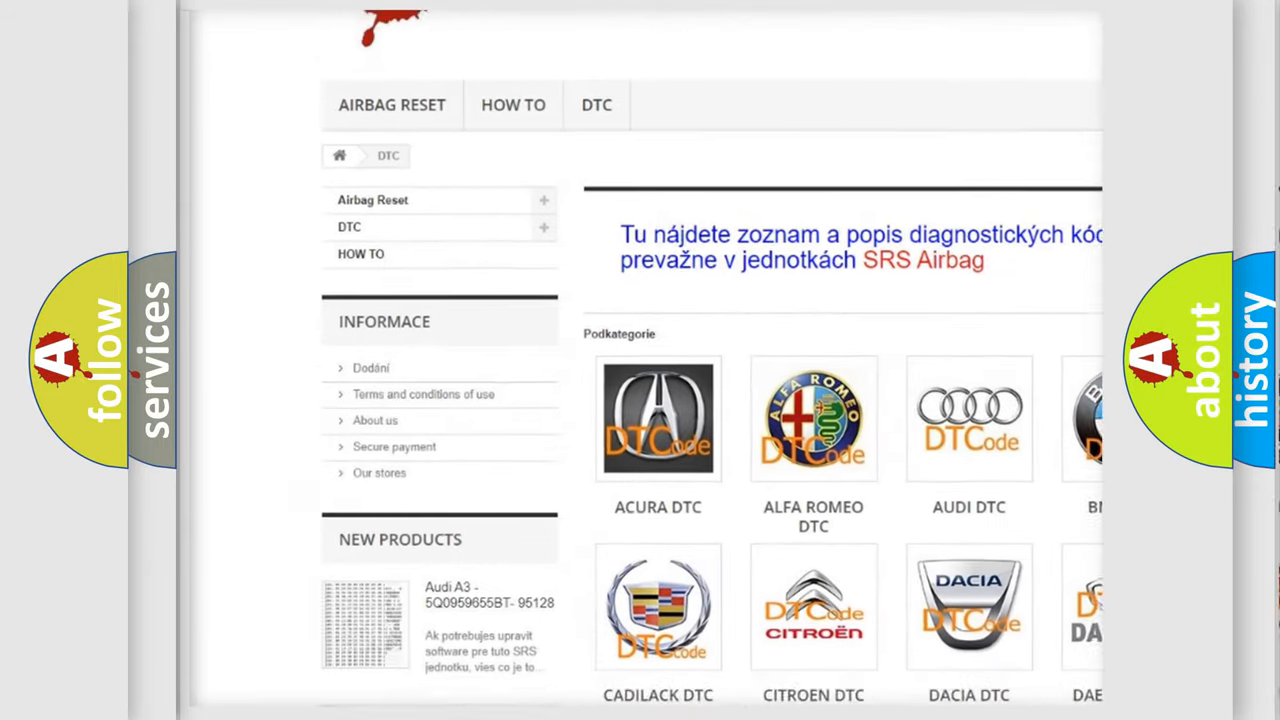
scroll(down, 3)
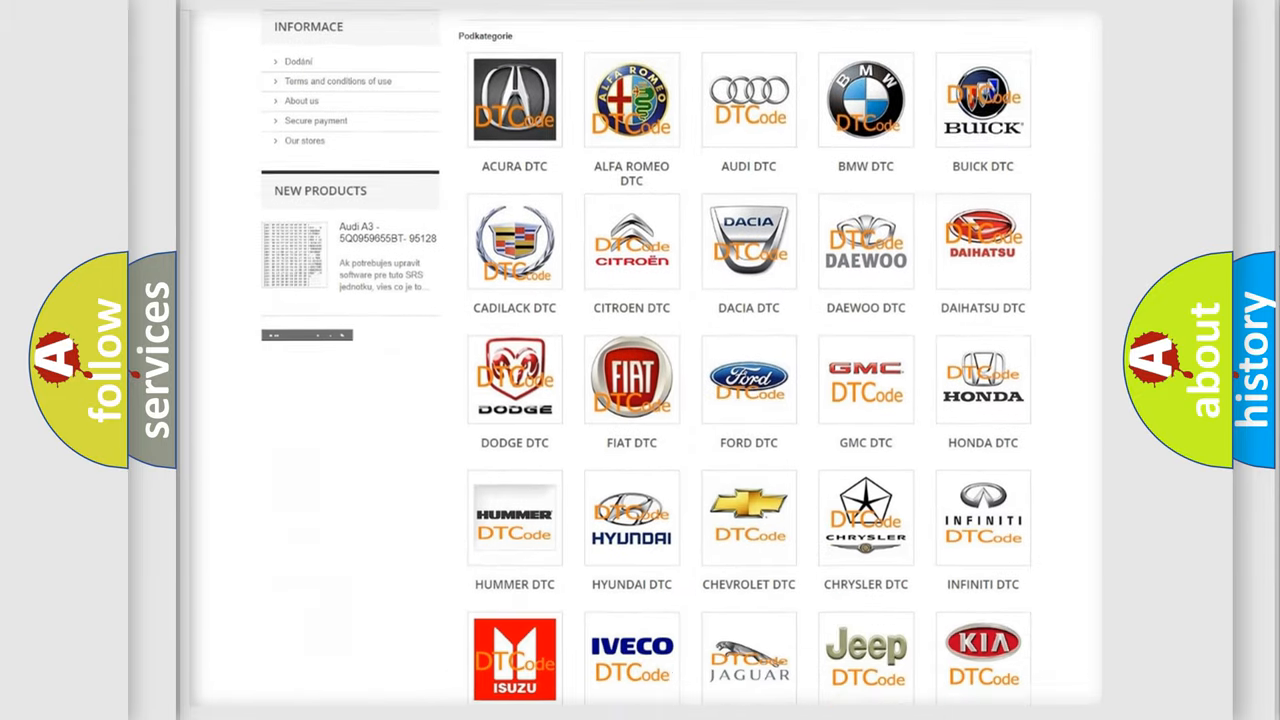
scroll(down, 3)
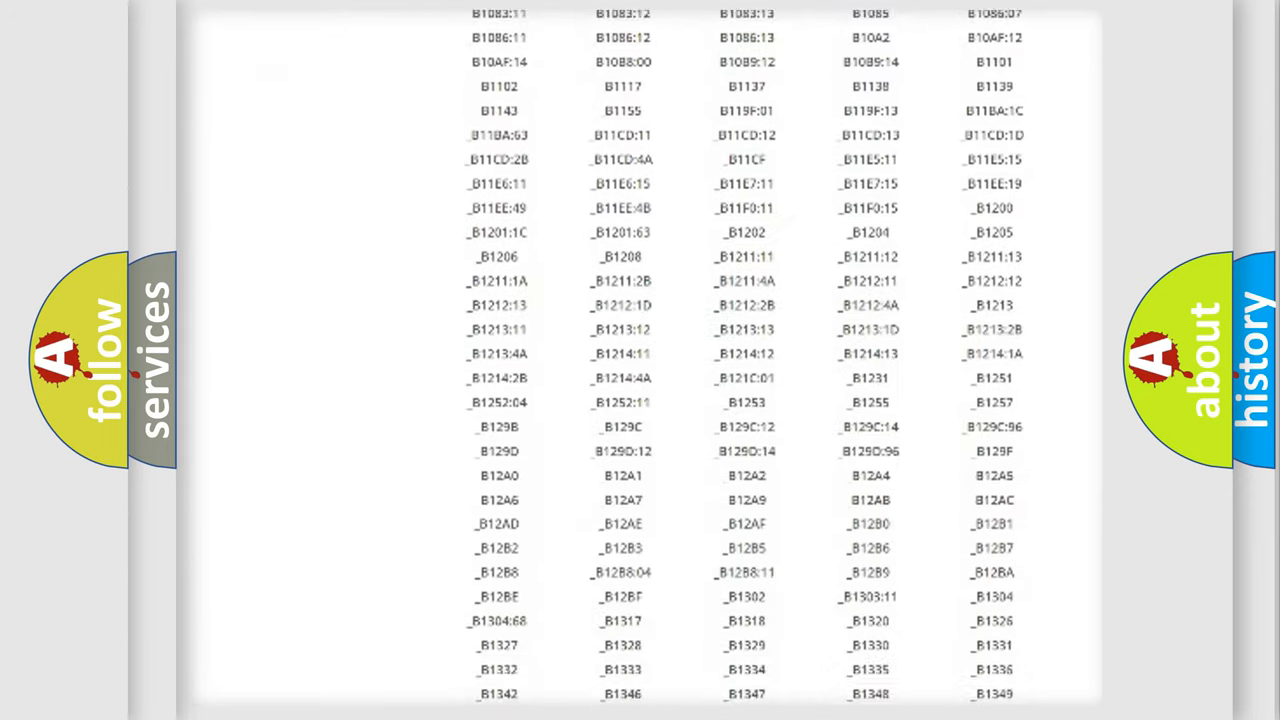
scroll(down, 3)
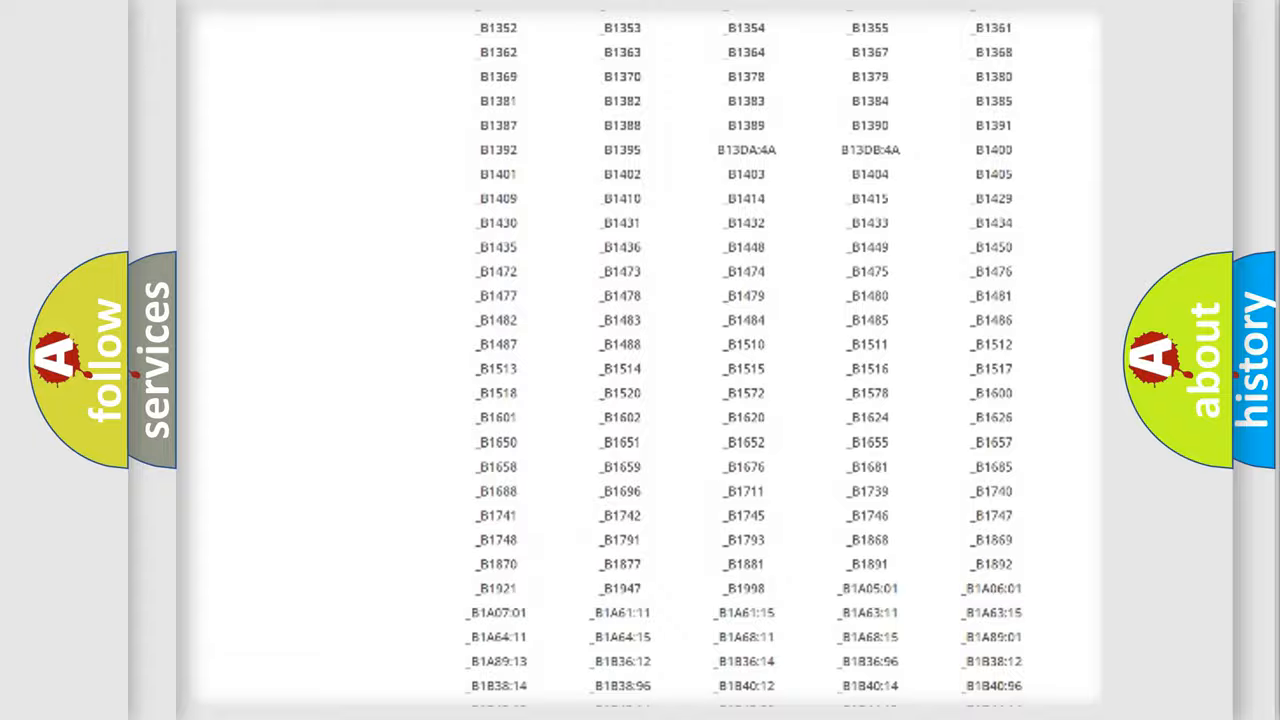